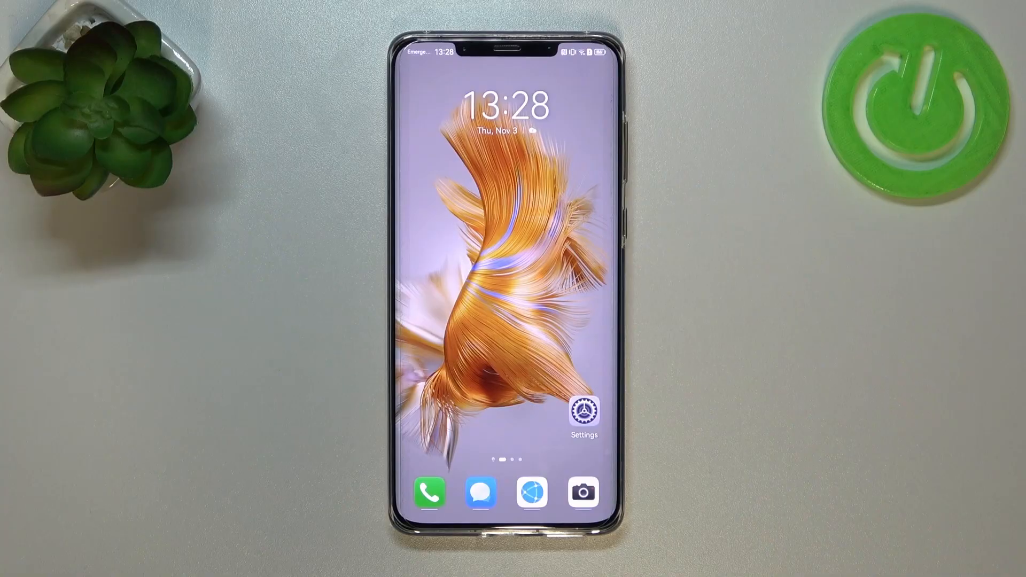
# Launch the Camera app from the home-screen dock to show the gridded photo viewfinder.
pyautogui.click(582, 492)
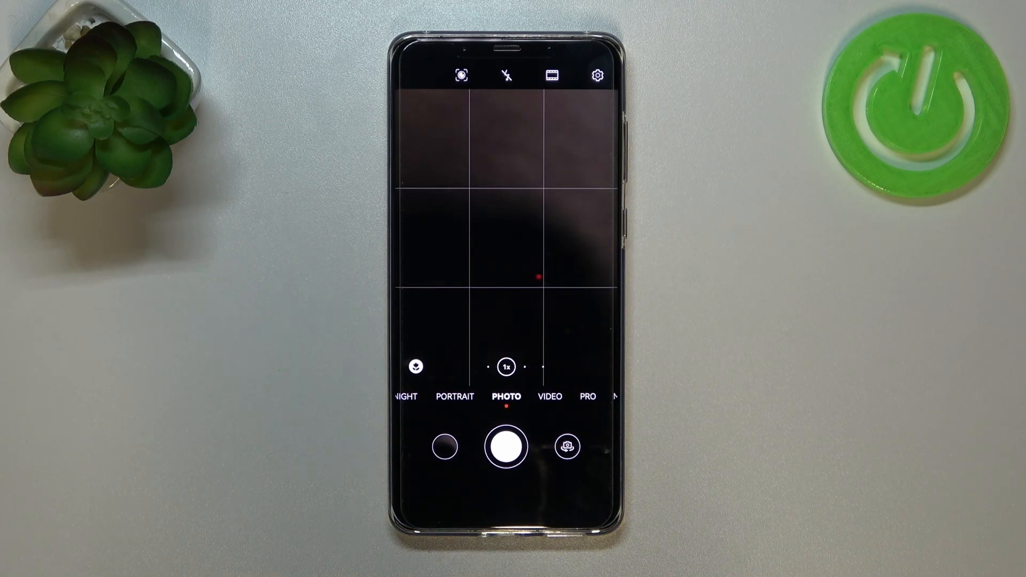
# Restore the camera settings to defaults via Restore Defaults in settings, confirming with Restore.
pyautogui.click(597, 75)
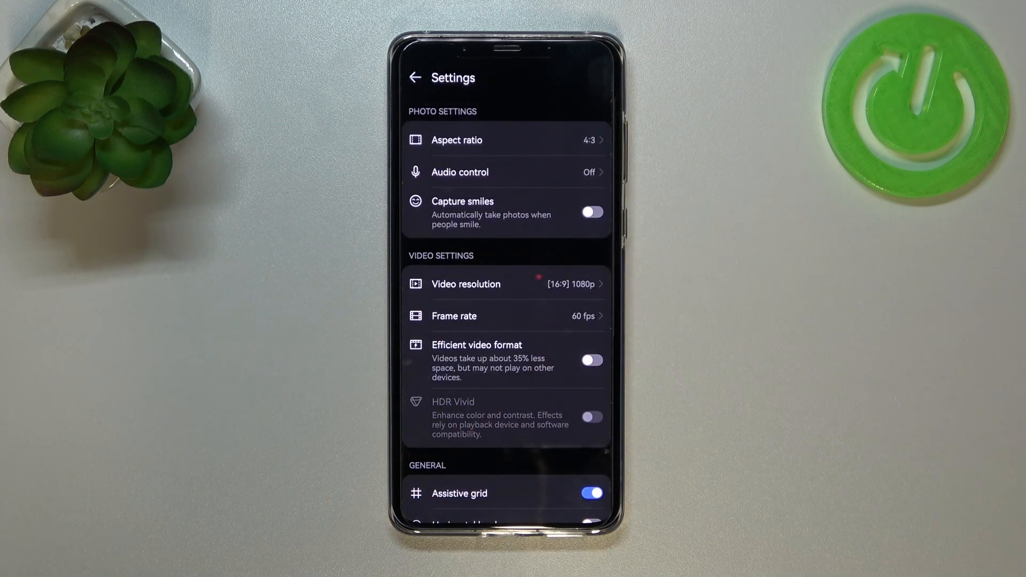
pyautogui.scroll(-3)
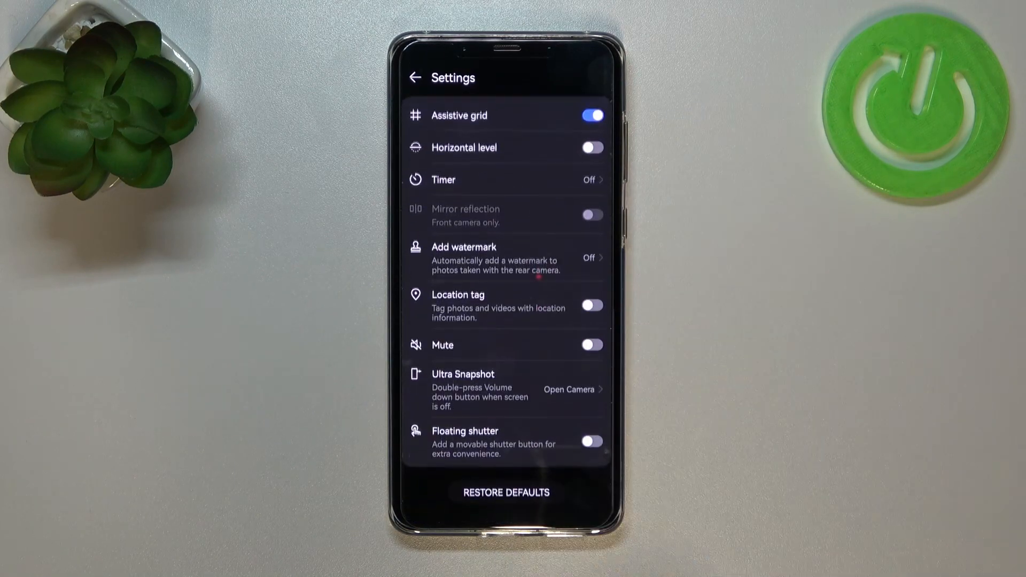
pyautogui.scroll(-3)
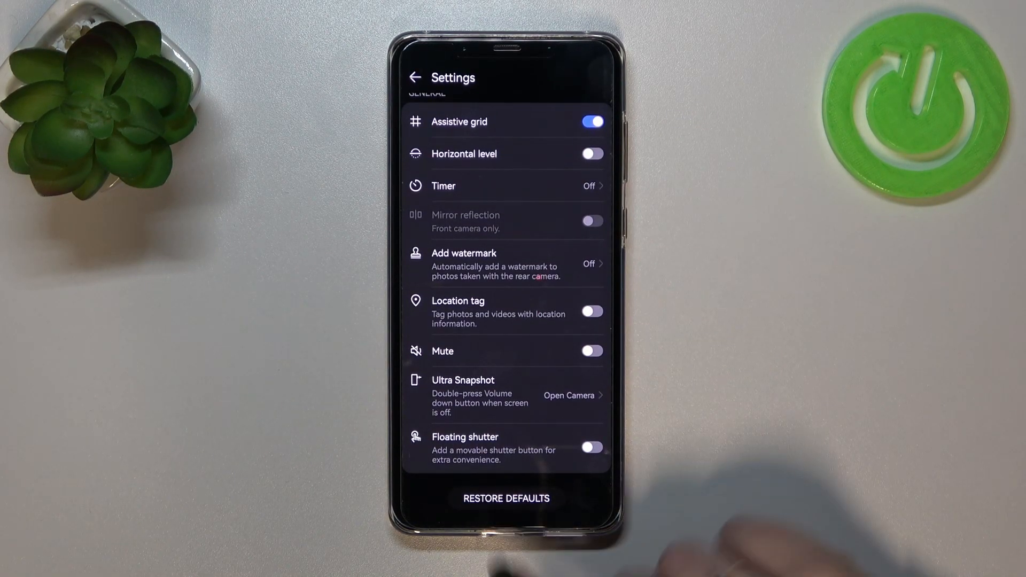
pyautogui.click(505, 498)
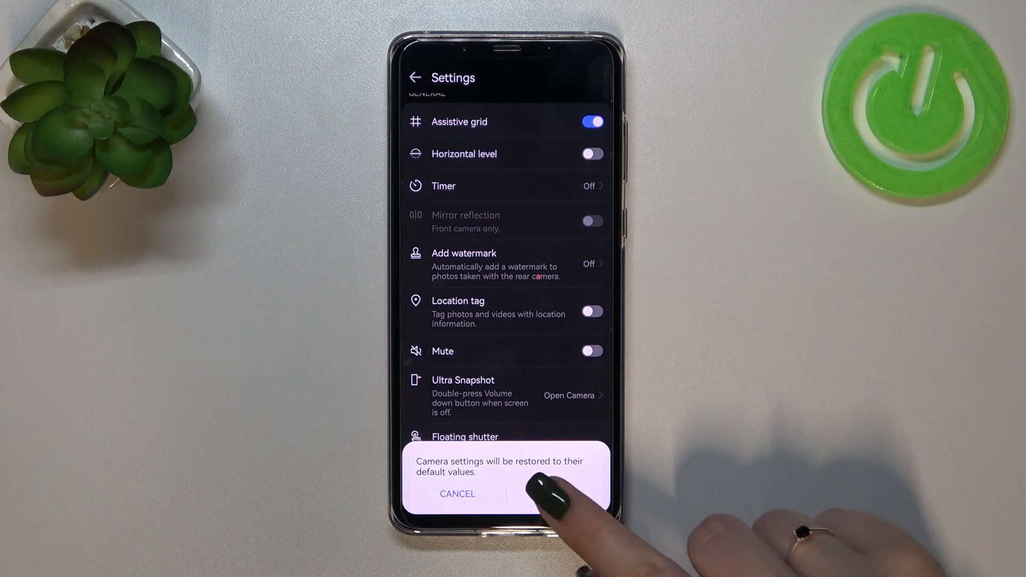
pyautogui.click(555, 493)
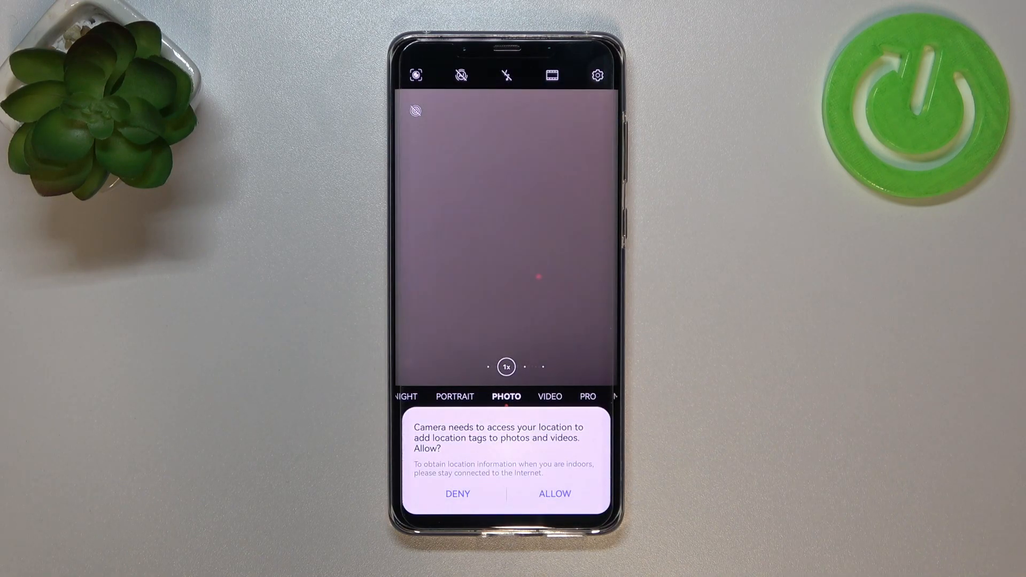
# Allow Camera location access, bringing up the precise-location follow-up prompt.
pyautogui.click(461, 75)
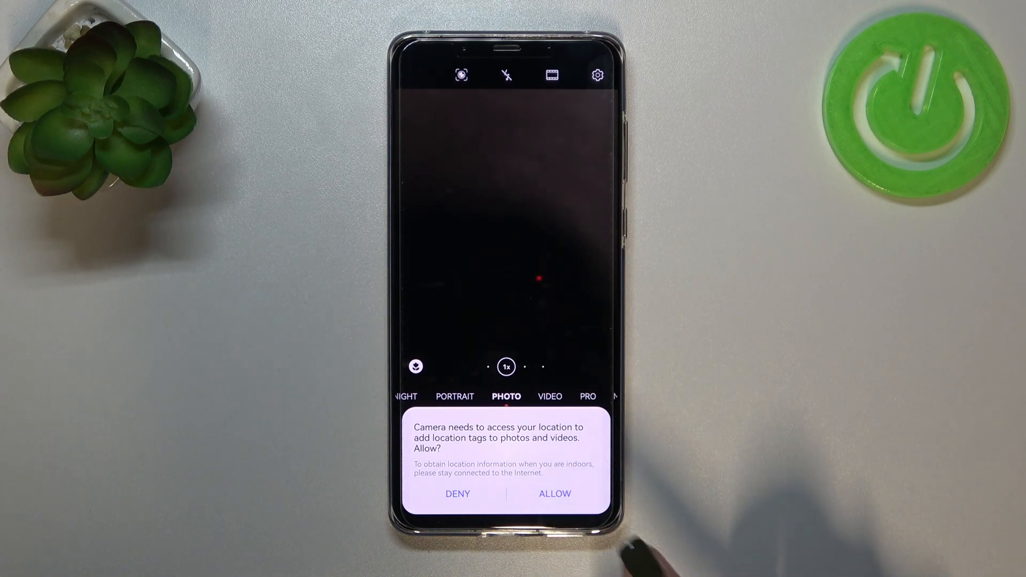
pyautogui.click(554, 493)
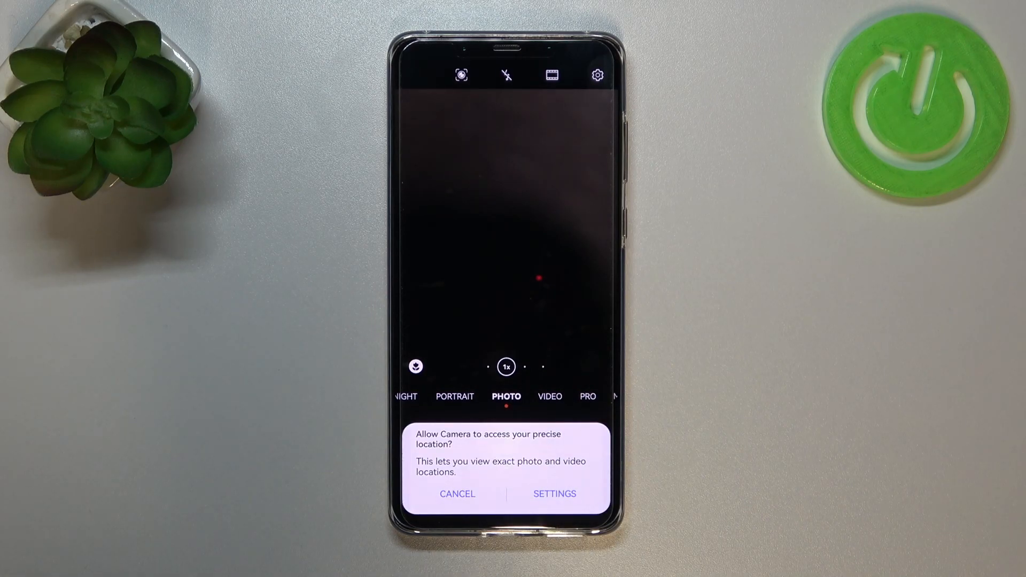